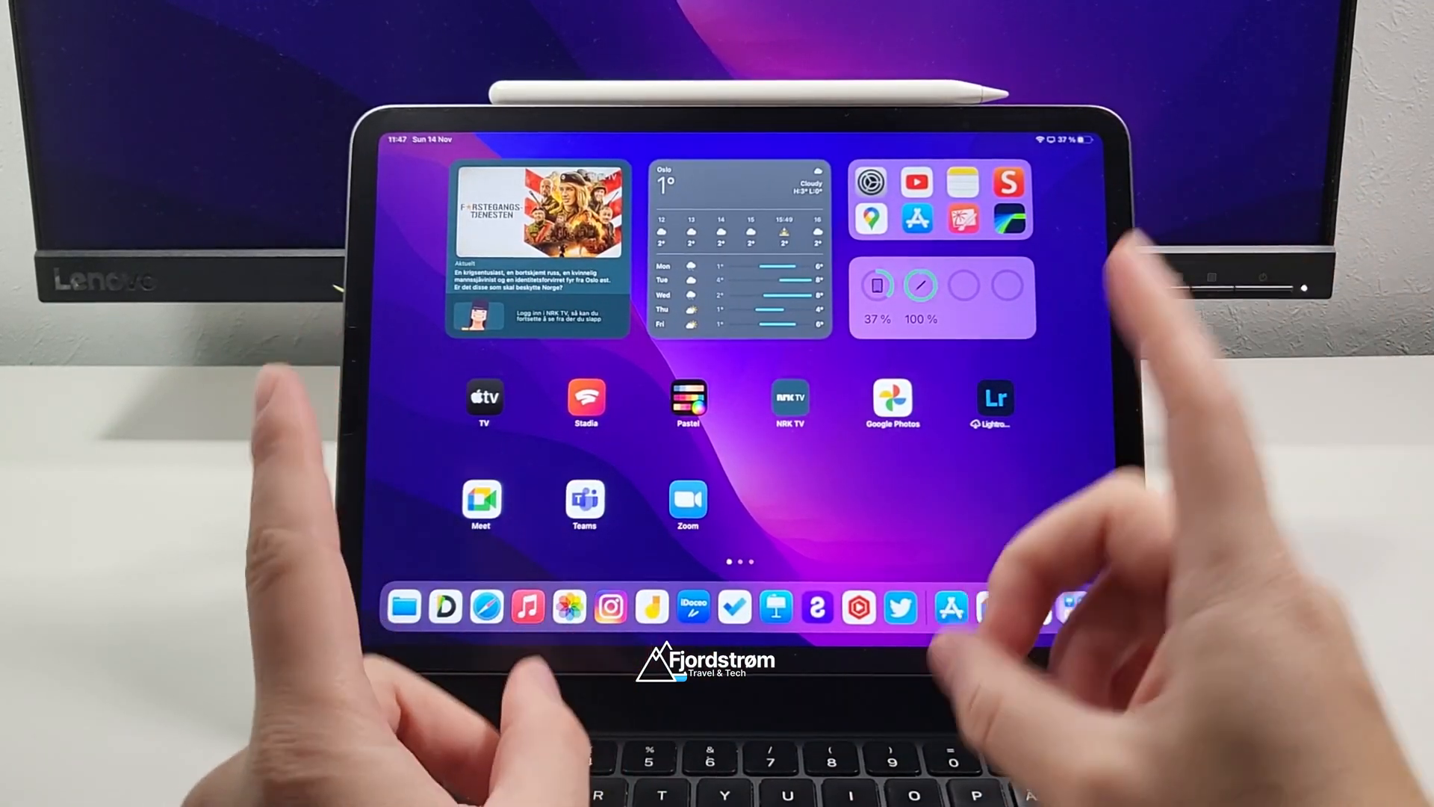
- Show the Google Meet listing with ratings, details and preview screenshots
{"action": "left_click", "coordinate": [483, 502]}
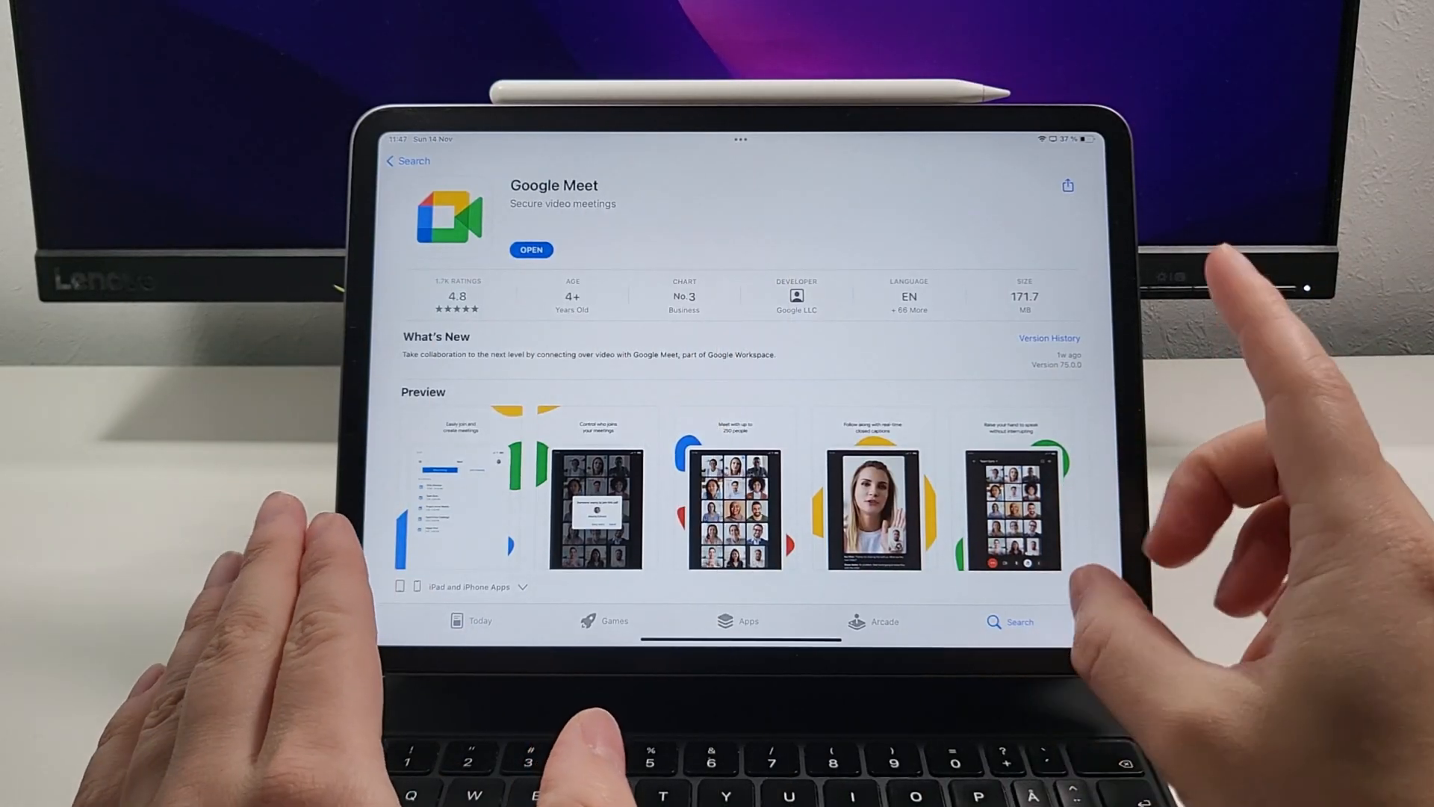
{"action": "mouse_move", "coordinate": [1089, 430]}
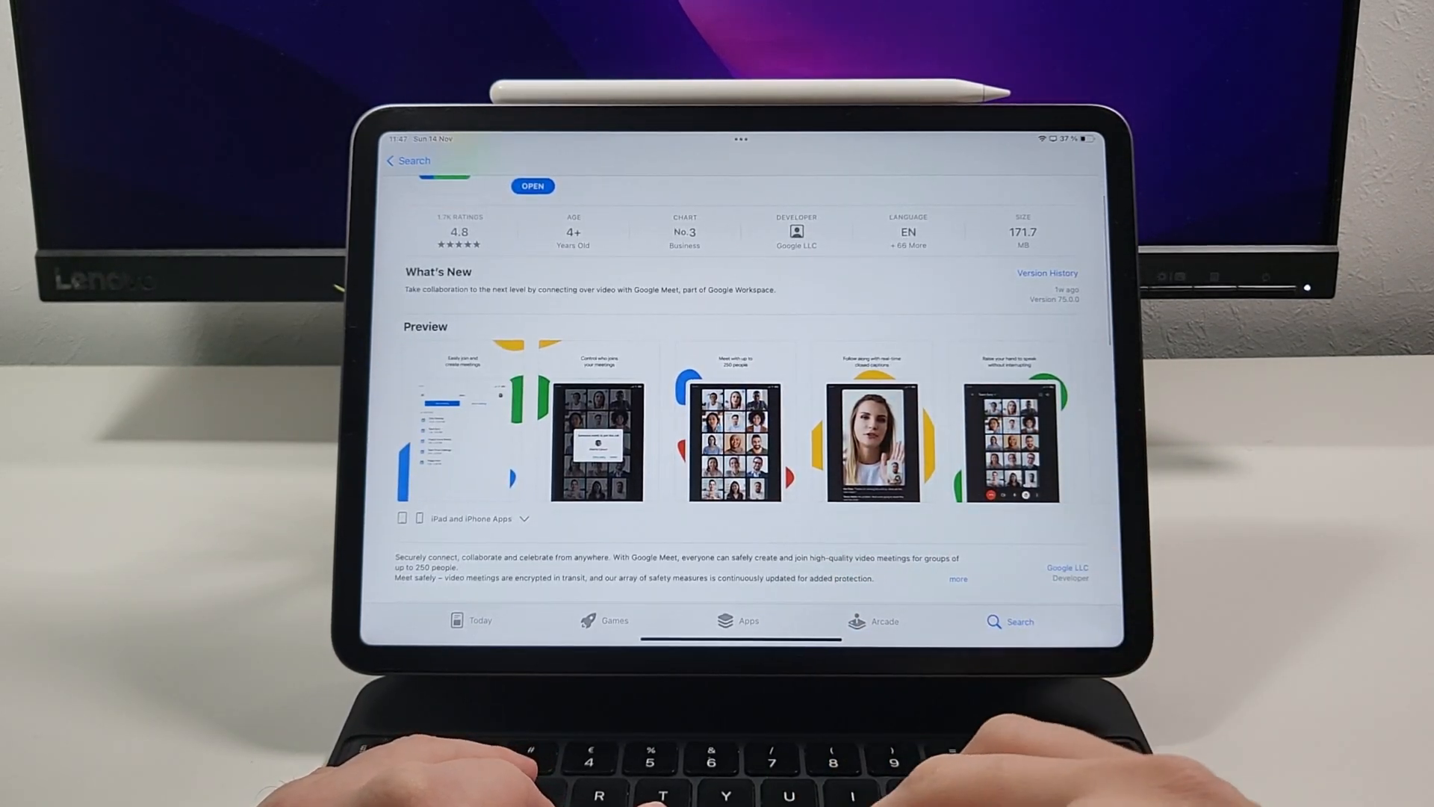
- Launch Google Meet from the App Store and start a new instant meeting
{"action": "left_click", "coordinate": [532, 185]}
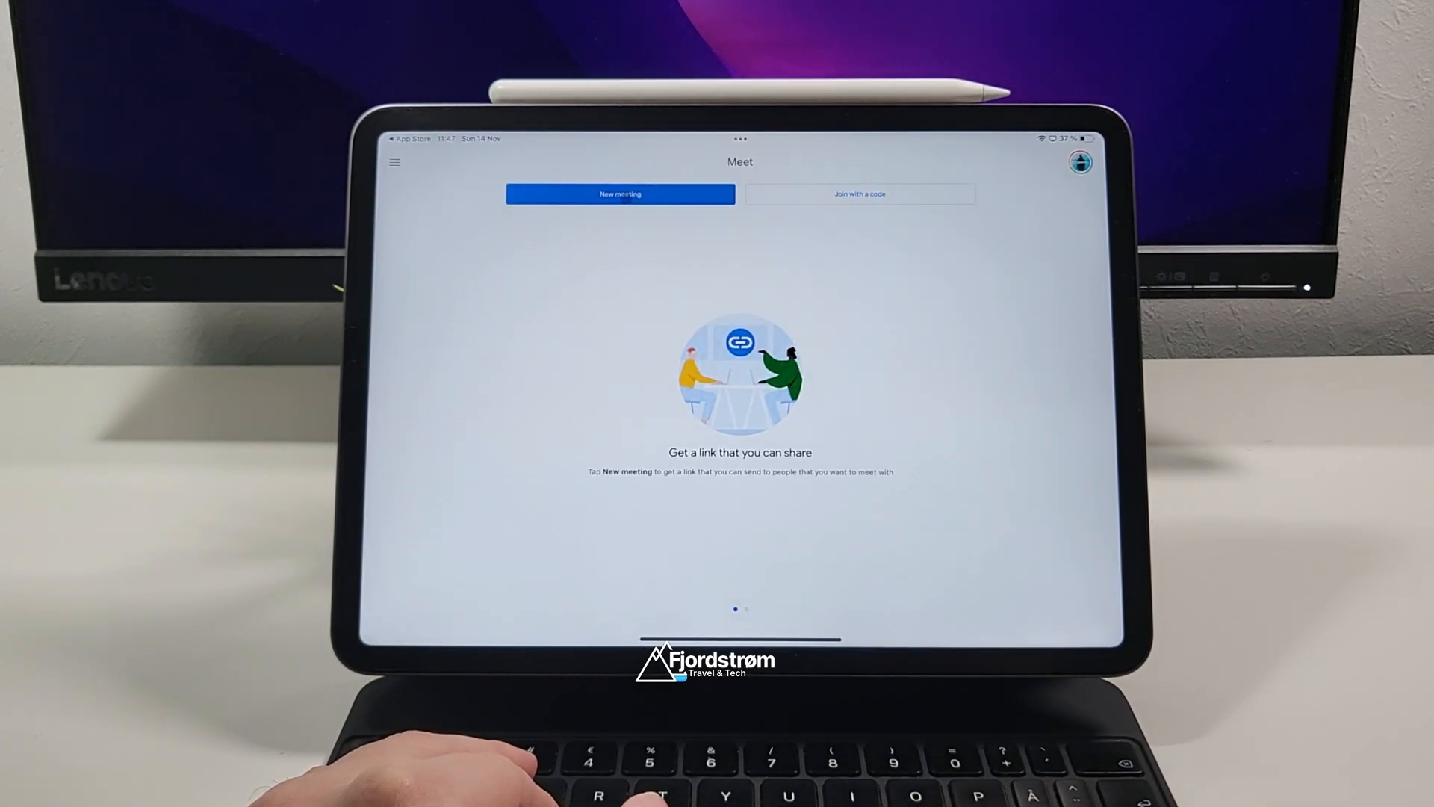
{"action": "left_click", "coordinate": [620, 193]}
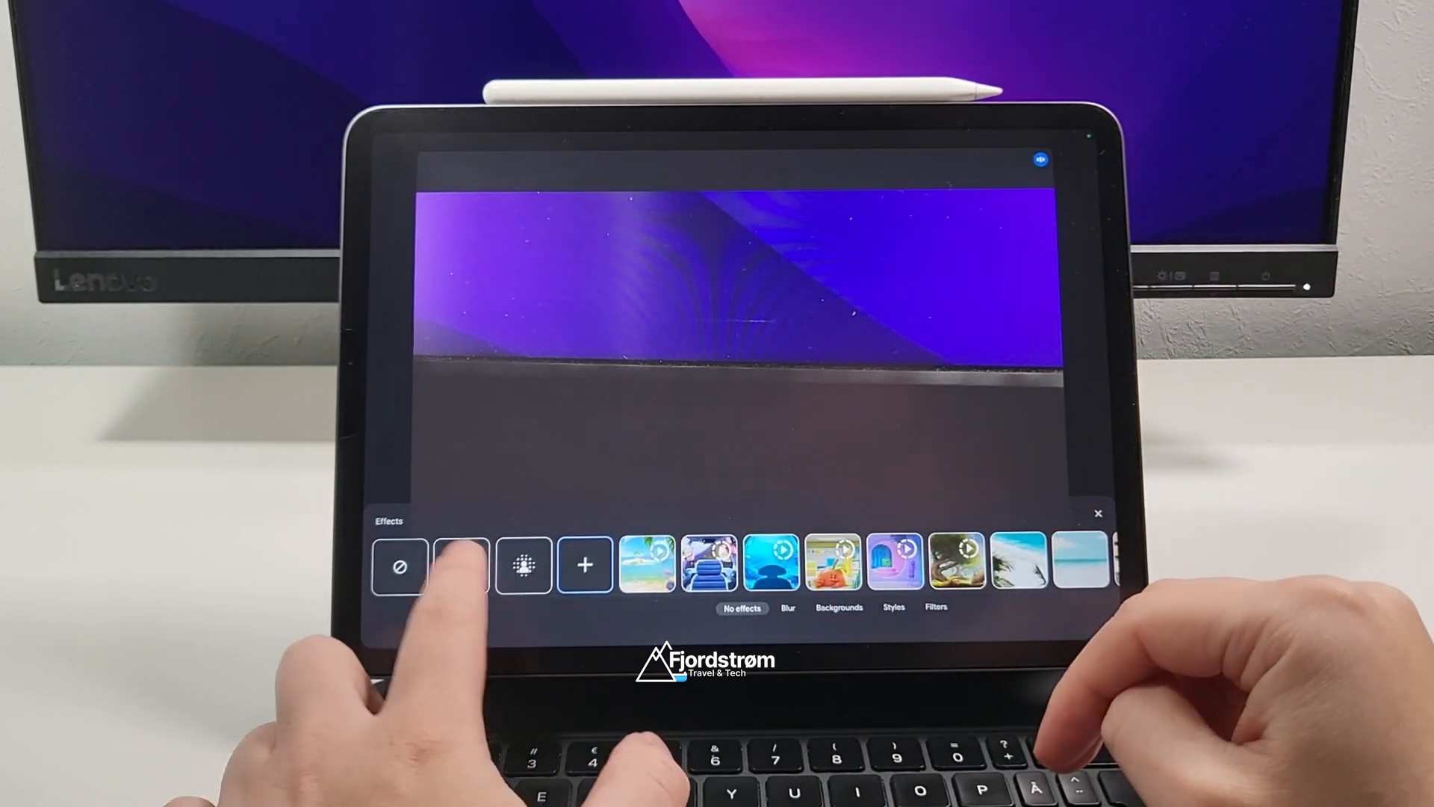
- Apply blur, then the spaceship cockpit background, and swipe through the face filter thumbnails
{"action": "left_click", "coordinate": [462, 565]}
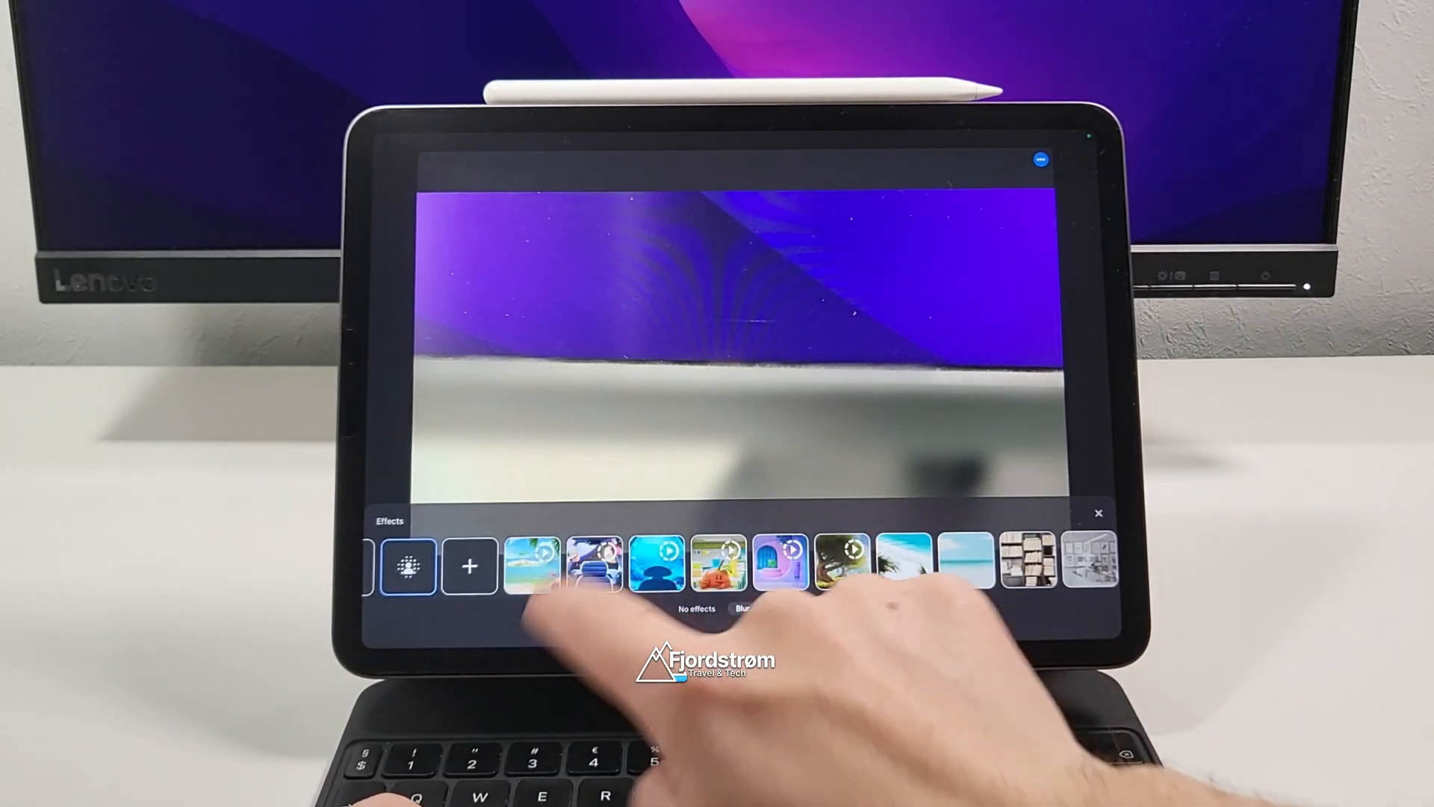
{"action": "left_click", "coordinate": [593, 565]}
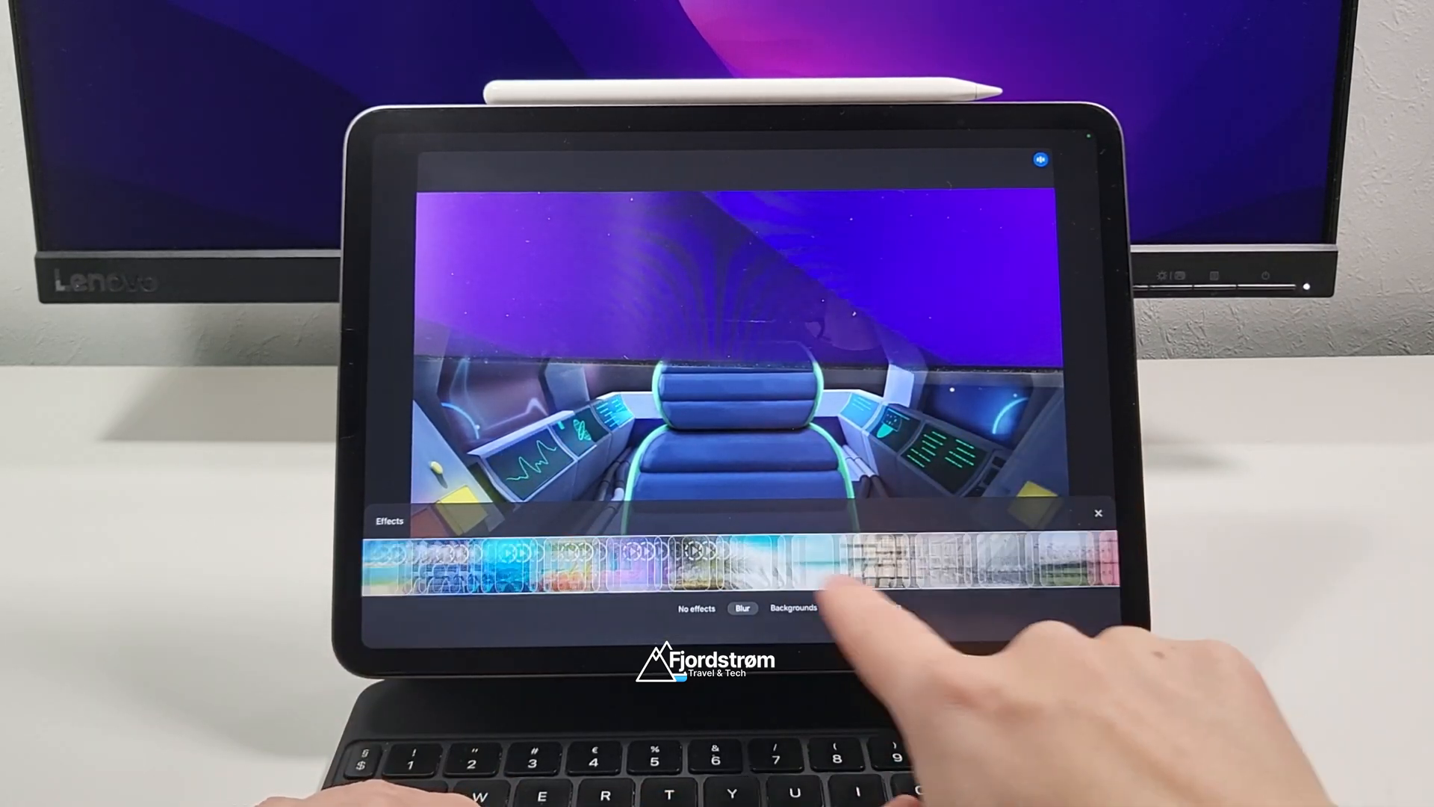
{"action": "left_click", "coordinate": [792, 608]}
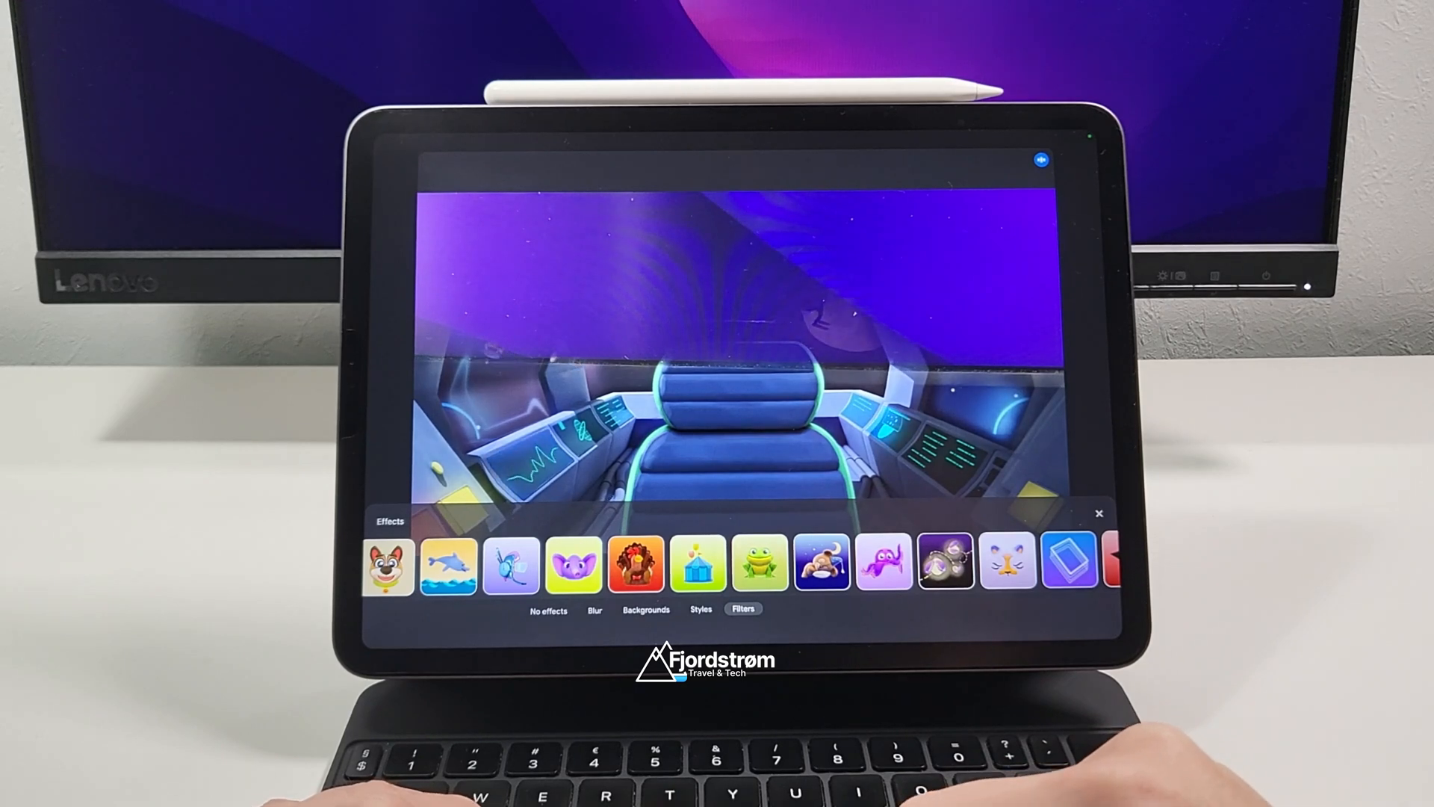
{"action": "scroll", "scroll_direction": "left", "scroll_amount": 3}
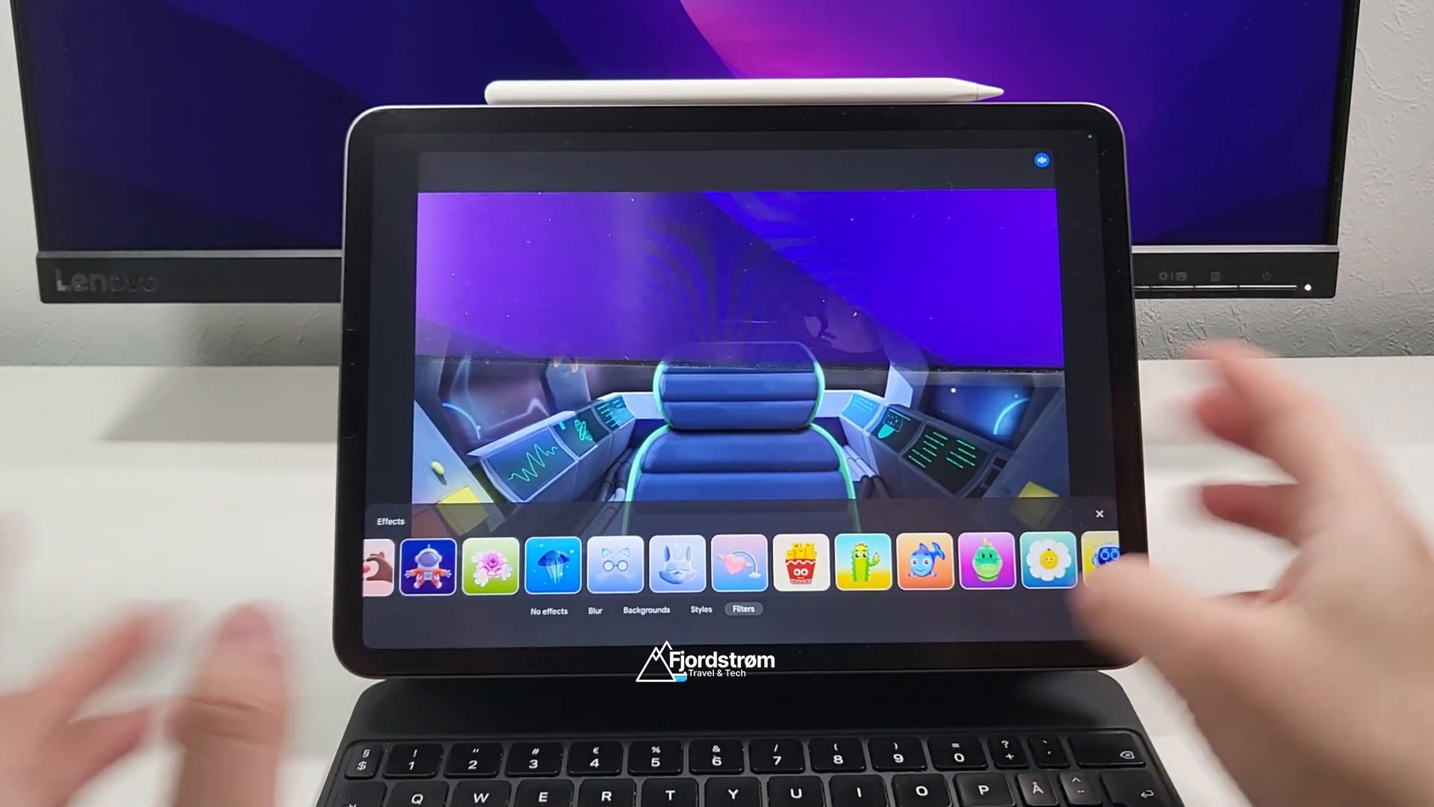
{"action": "scroll", "scroll_direction": "left", "scroll_amount": 3}
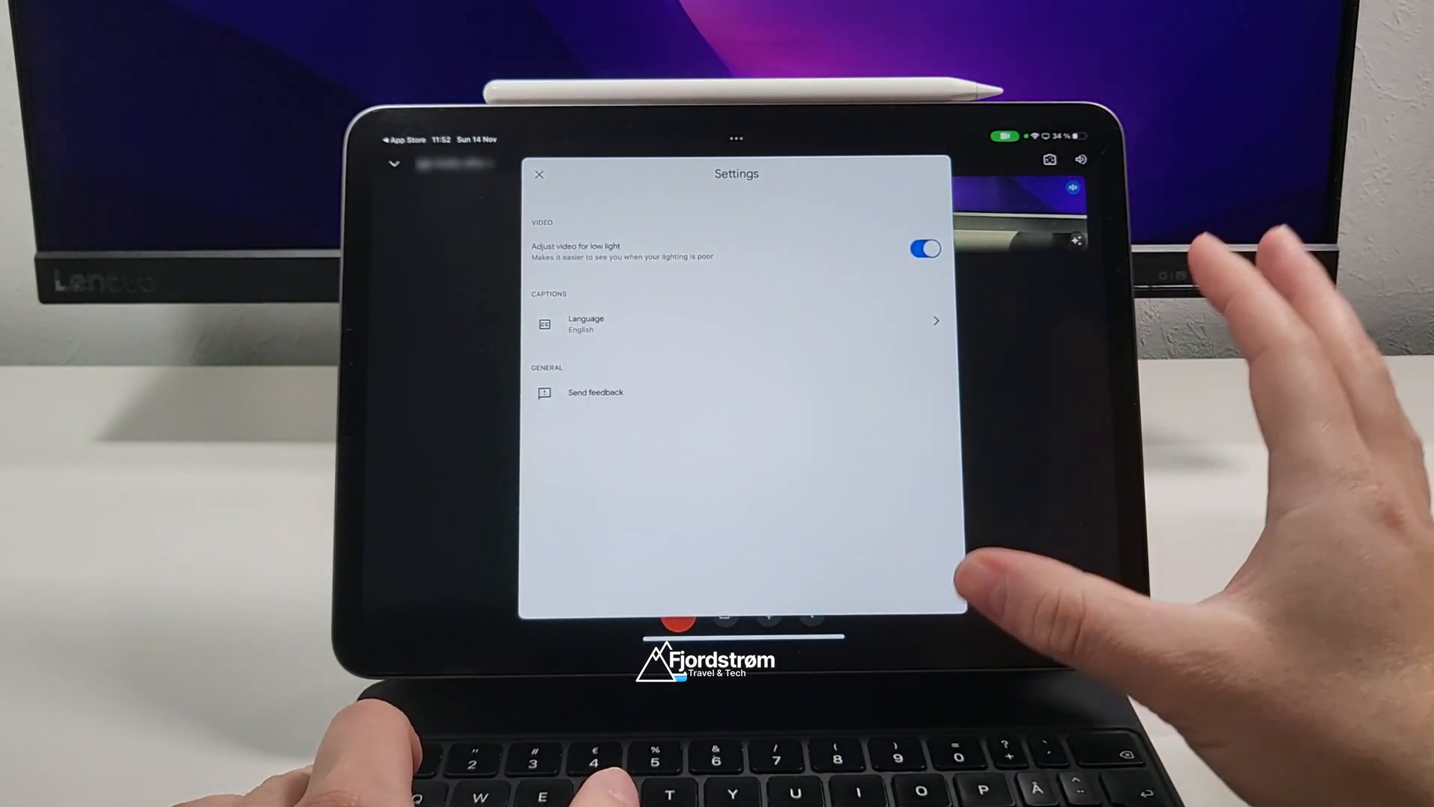
- Close the call settings sheet where low-light video adjustment is on
{"action": "left_click", "coordinate": [737, 324]}
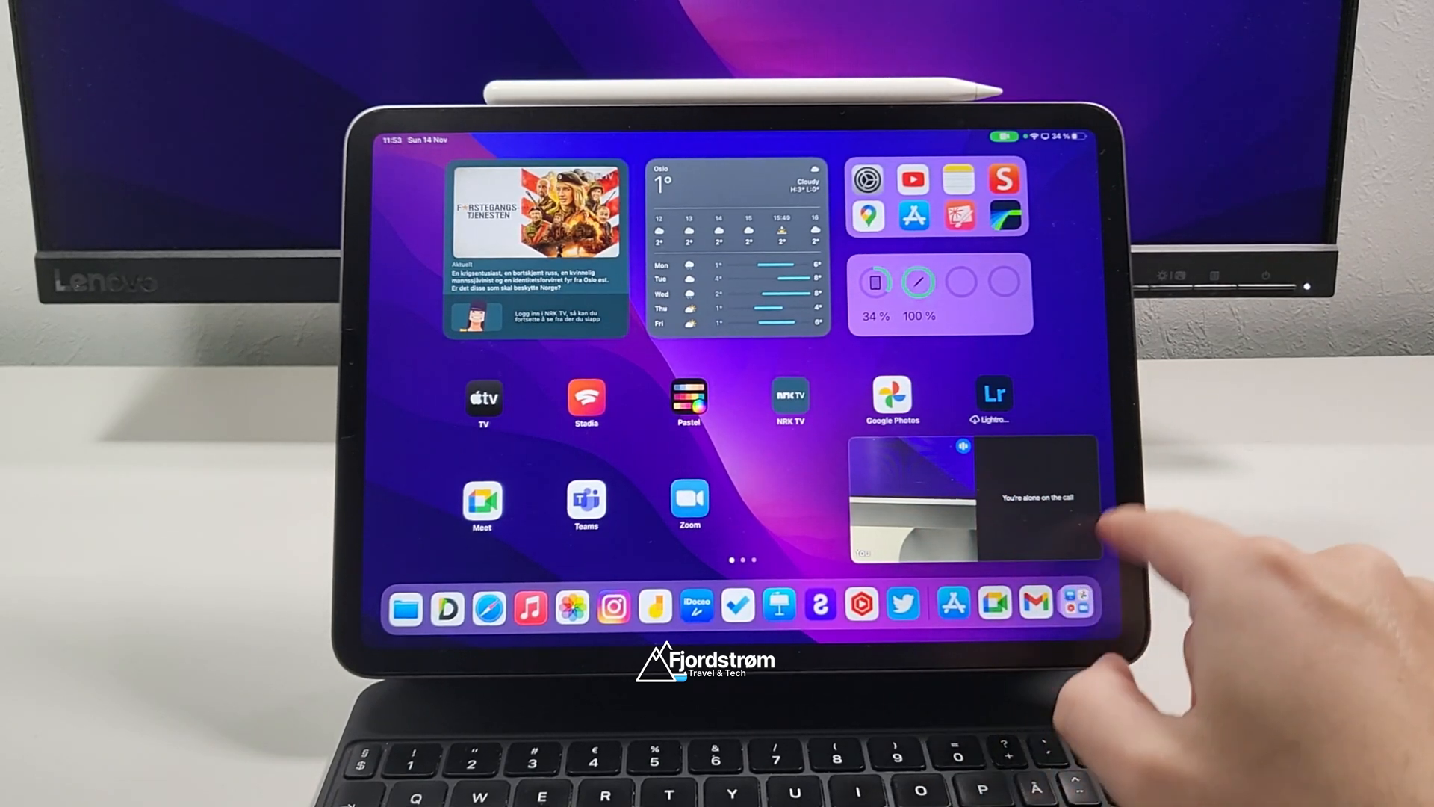
{"action": "mouse_move", "coordinate": [1078, 603]}
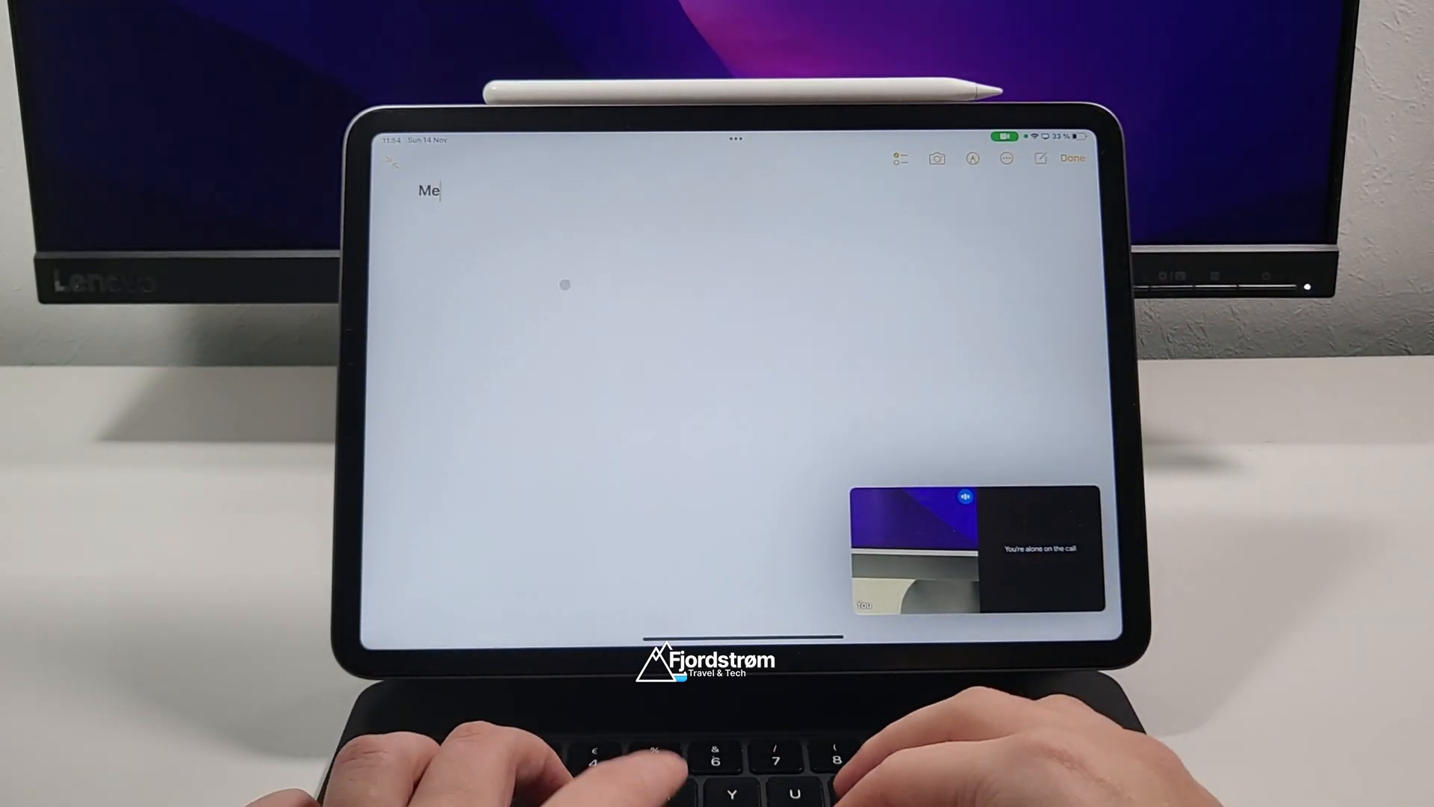
- Title the new note 'Meeting 14/11/2021' with the call floating alongside
{"action": "type", "text": "eting 14/11"}
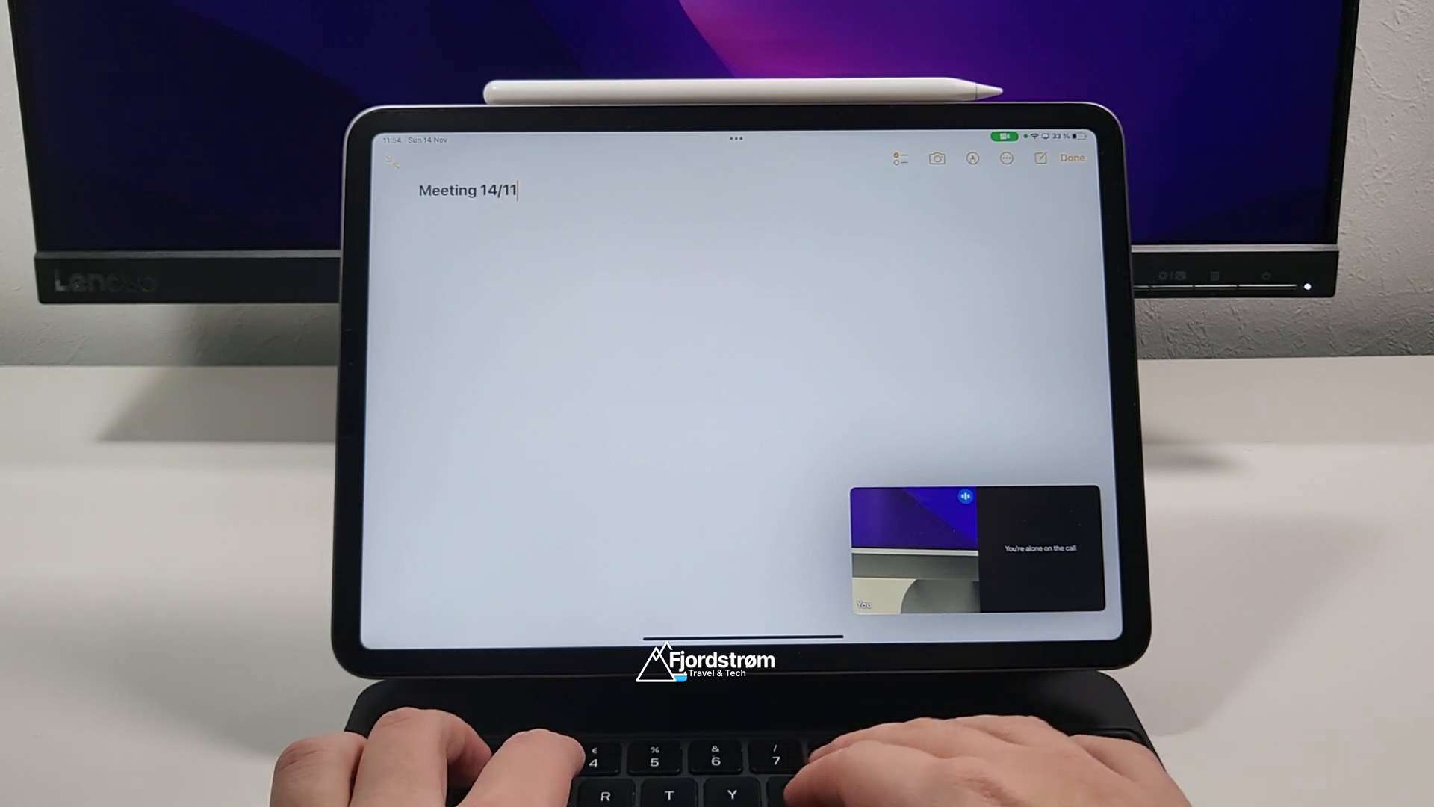
{"action": "type", "text": "/2021"}
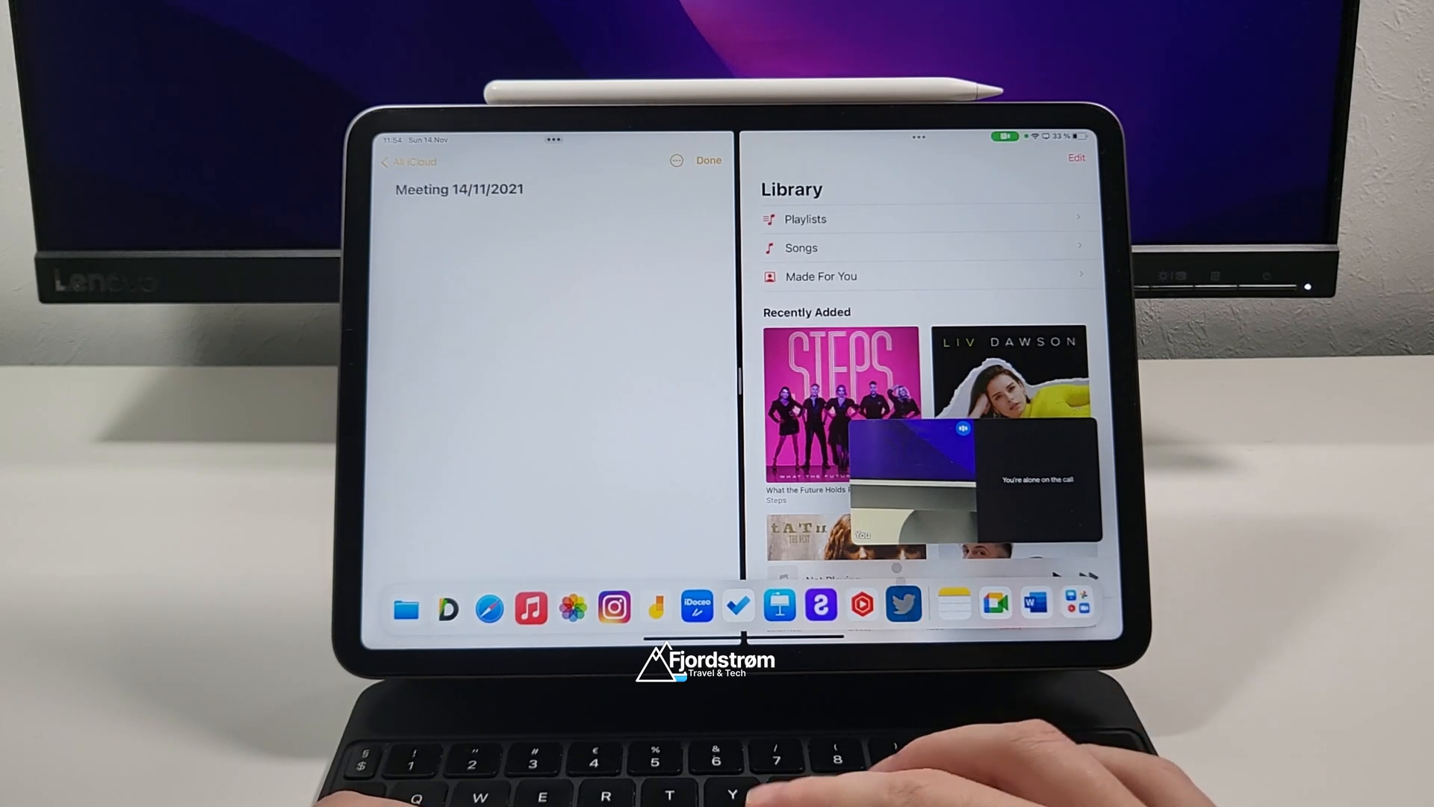
- Place the Music library beside the meeting note in Split View
{"action": "left_click", "coordinate": [902, 607]}
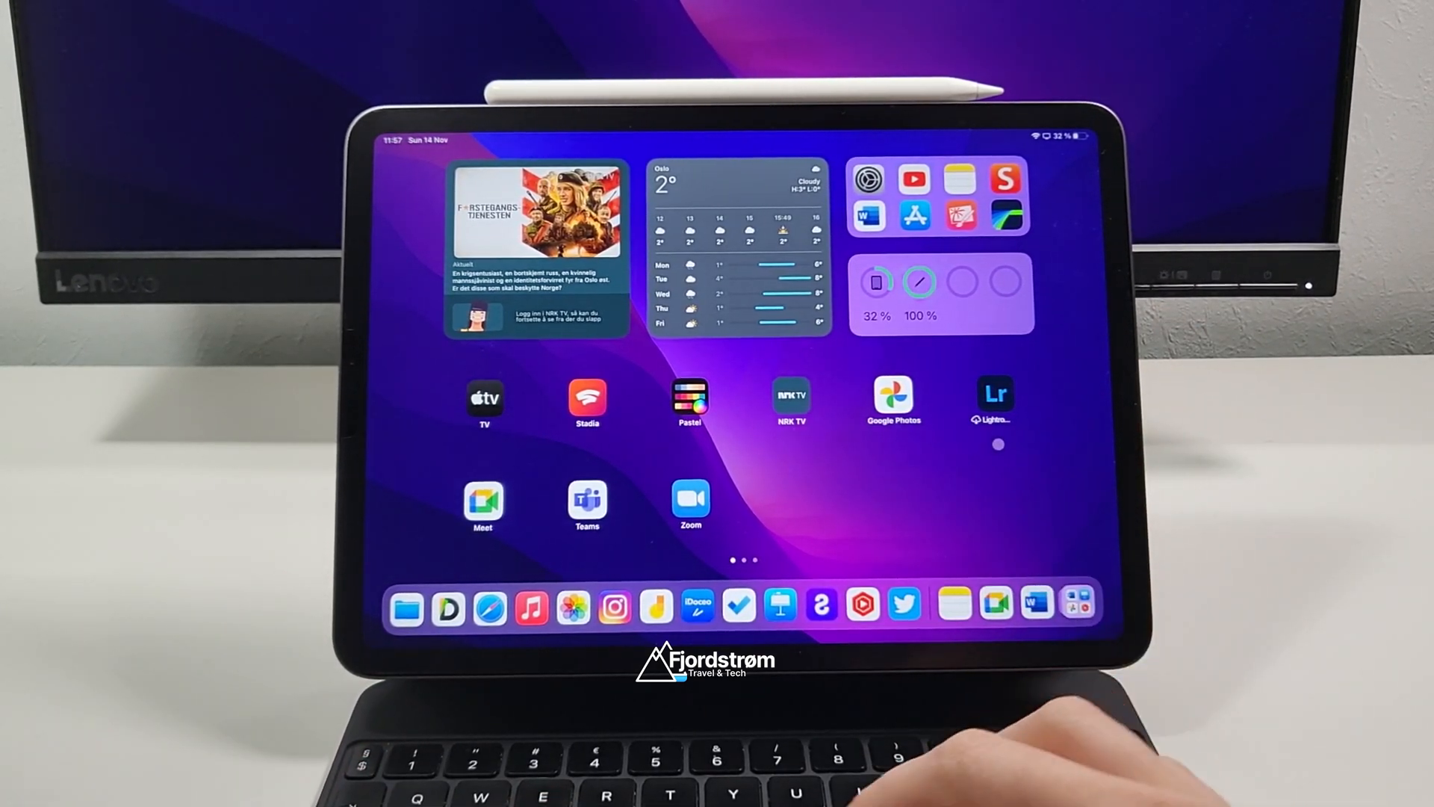
- Launch Microsoft Teams from the home screen to its meeting pre-join screen
{"action": "left_click", "coordinate": [586, 507]}
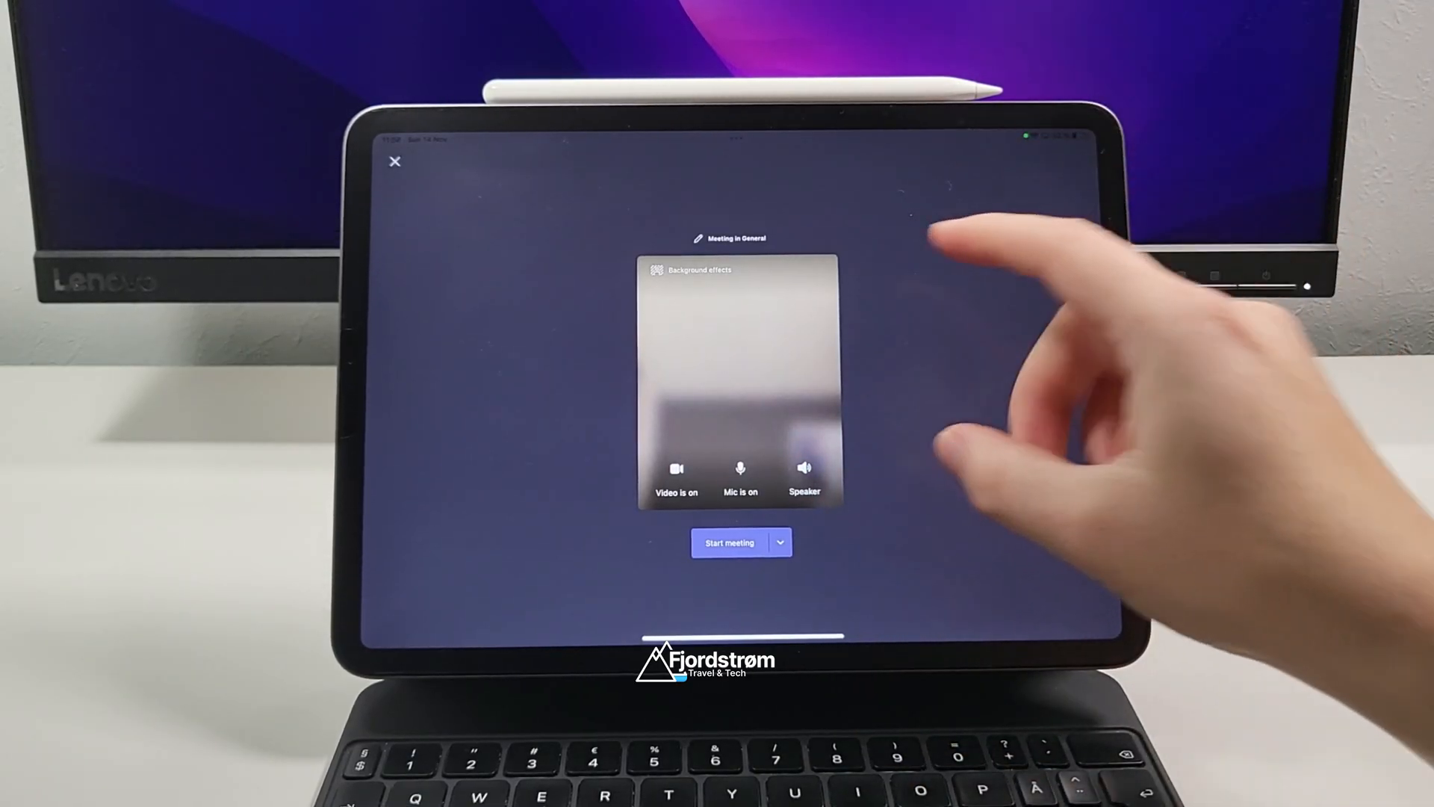
- Show the Background effects gallery on the pre-join screen and browse its image grid
{"action": "left_click", "coordinate": [699, 269]}
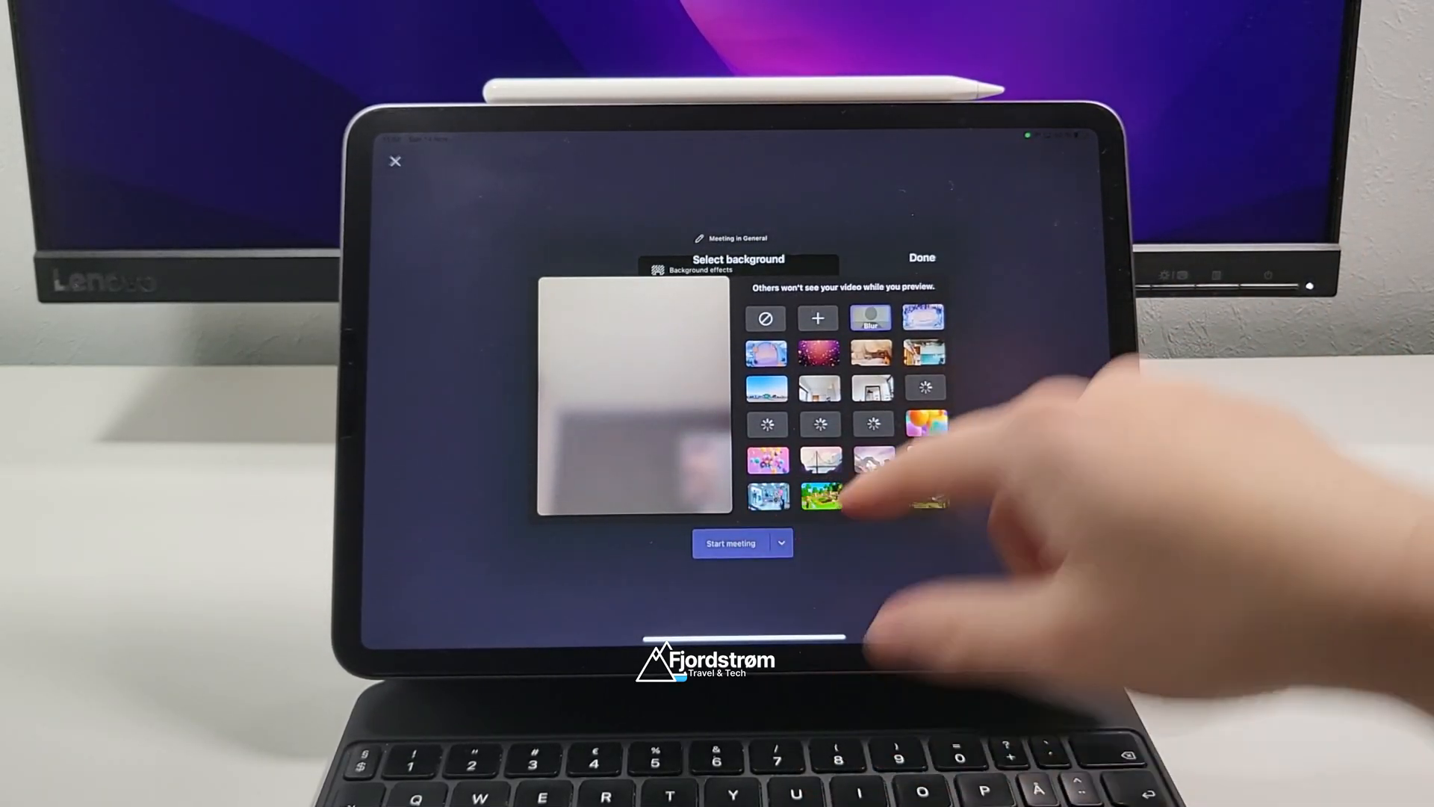
{"action": "scroll", "scroll_direction": "down", "scroll_amount": 3}
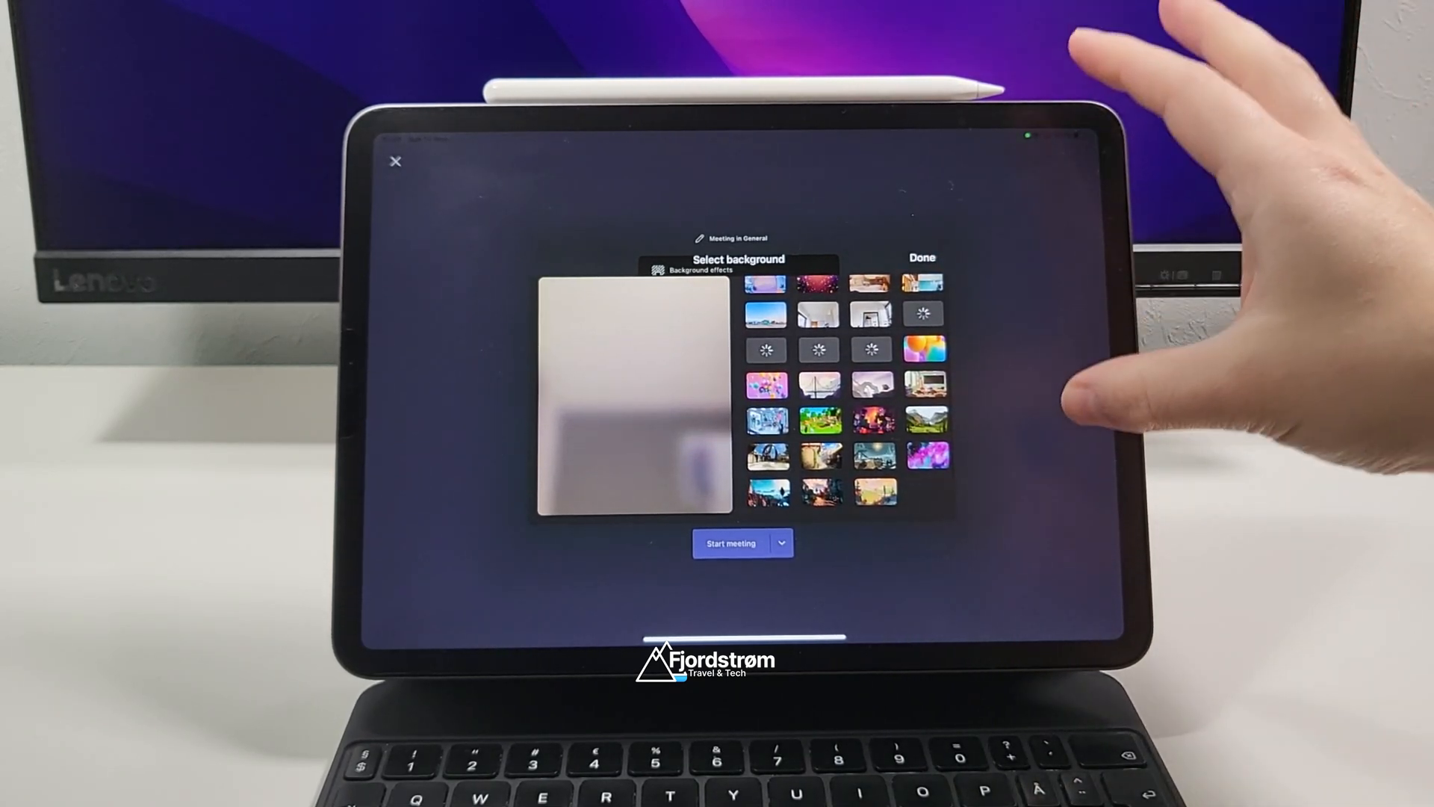
{"action": "scroll", "scroll_direction": "up", "scroll_amount": 3}
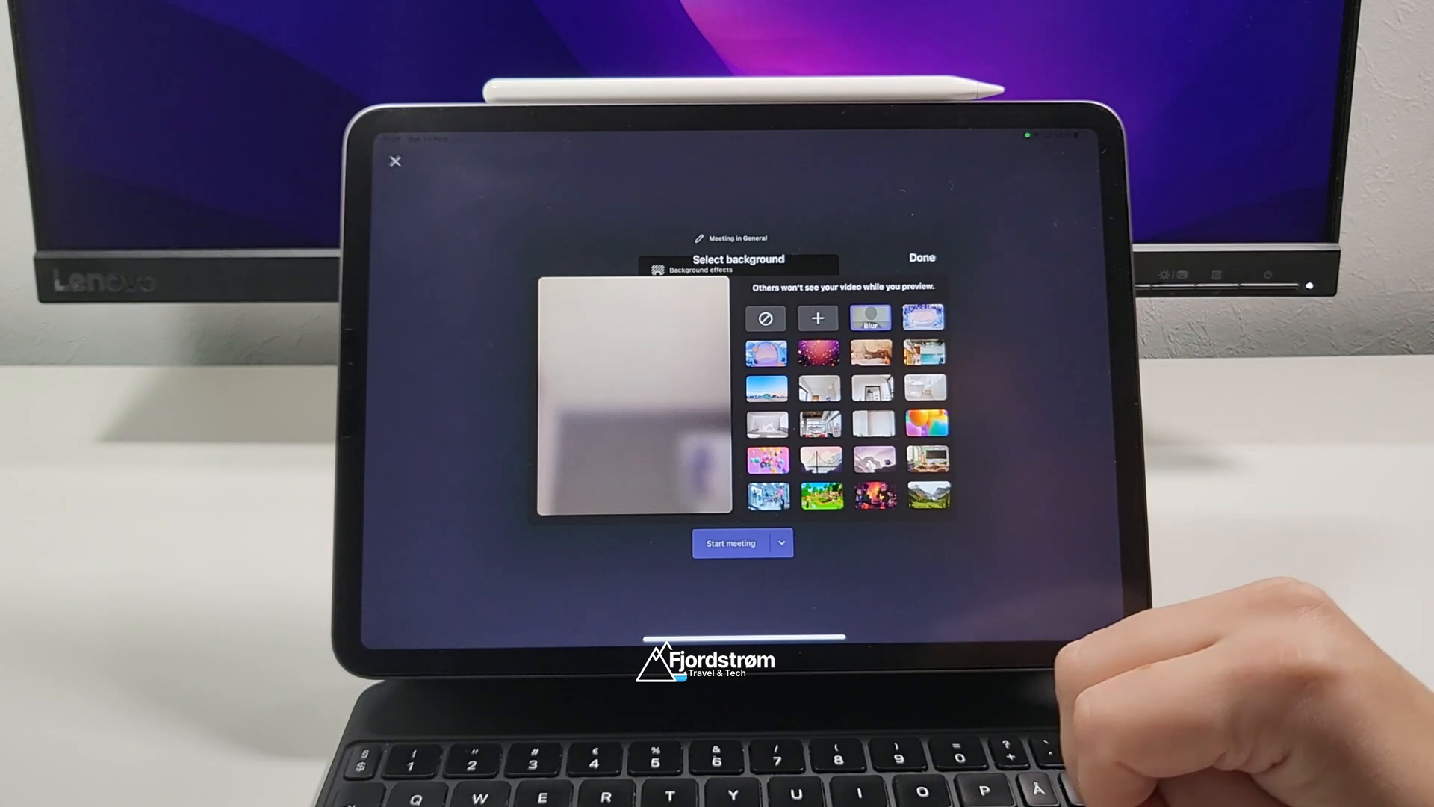
- Start the General meeting so it goes live awaiting participants
{"action": "left_click", "coordinate": [731, 544]}
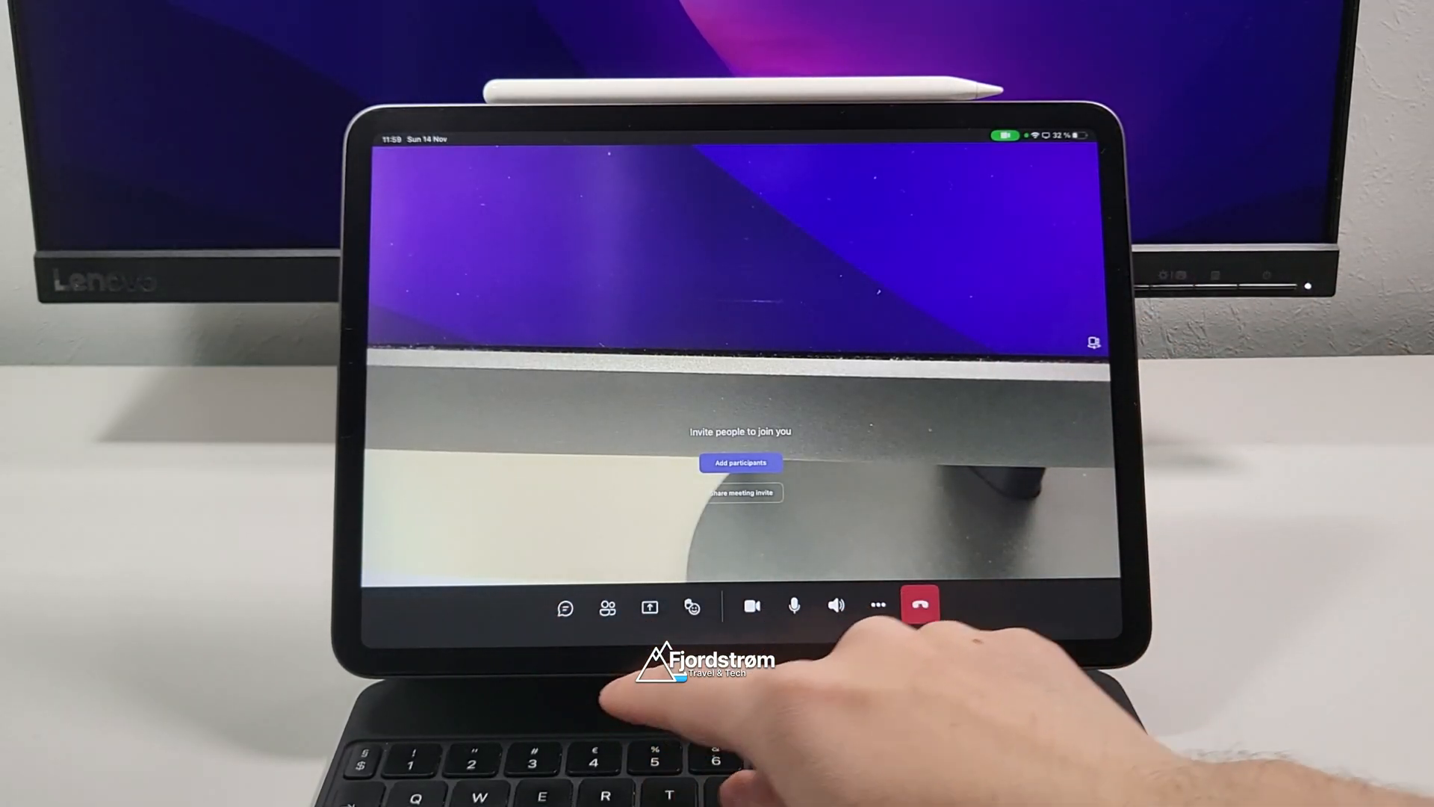
{"action": "mouse_move", "coordinate": [897, 659]}
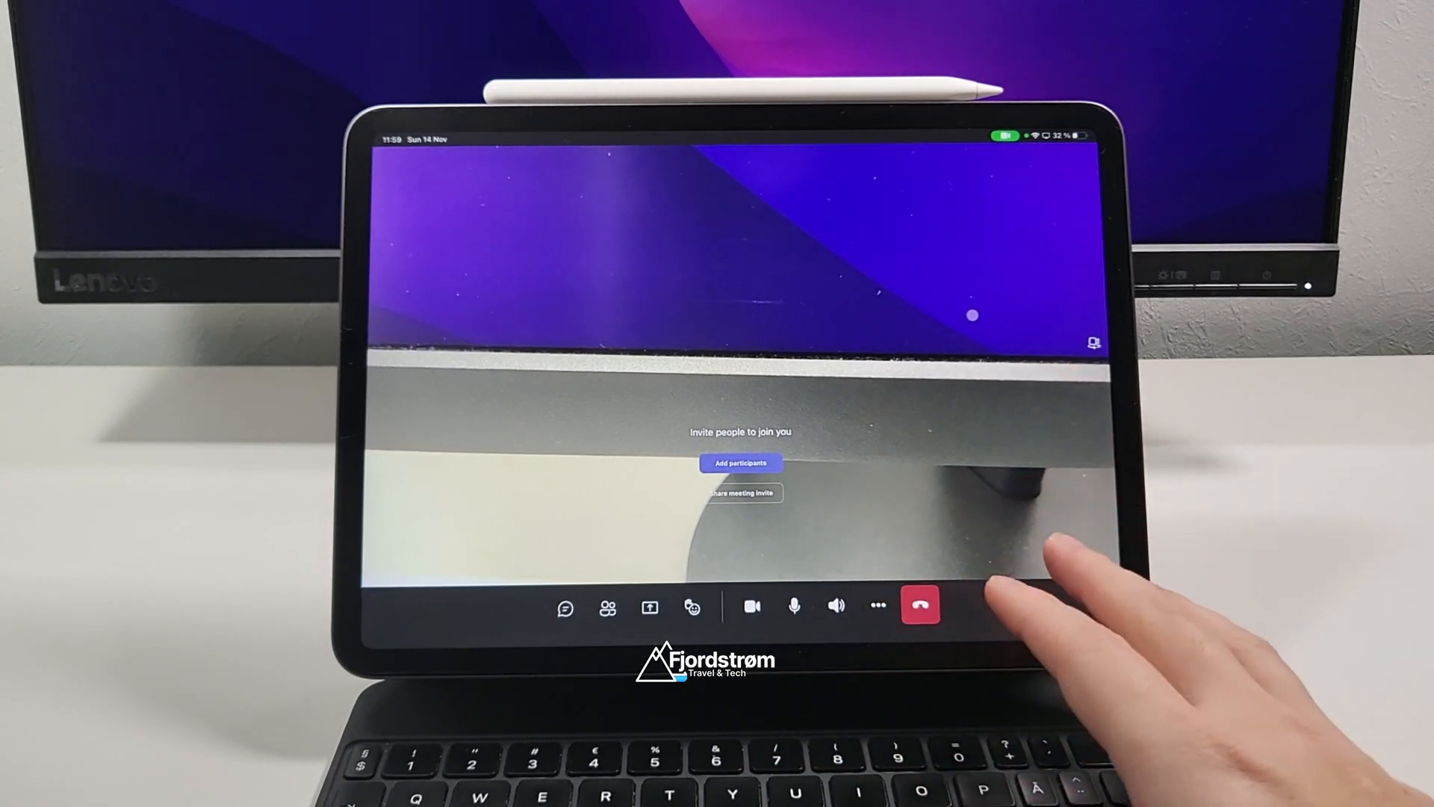
- Hang up the Teams meeting and return to the home screen with the Teams icon pressed
{"action": "left_click", "coordinate": [919, 605]}
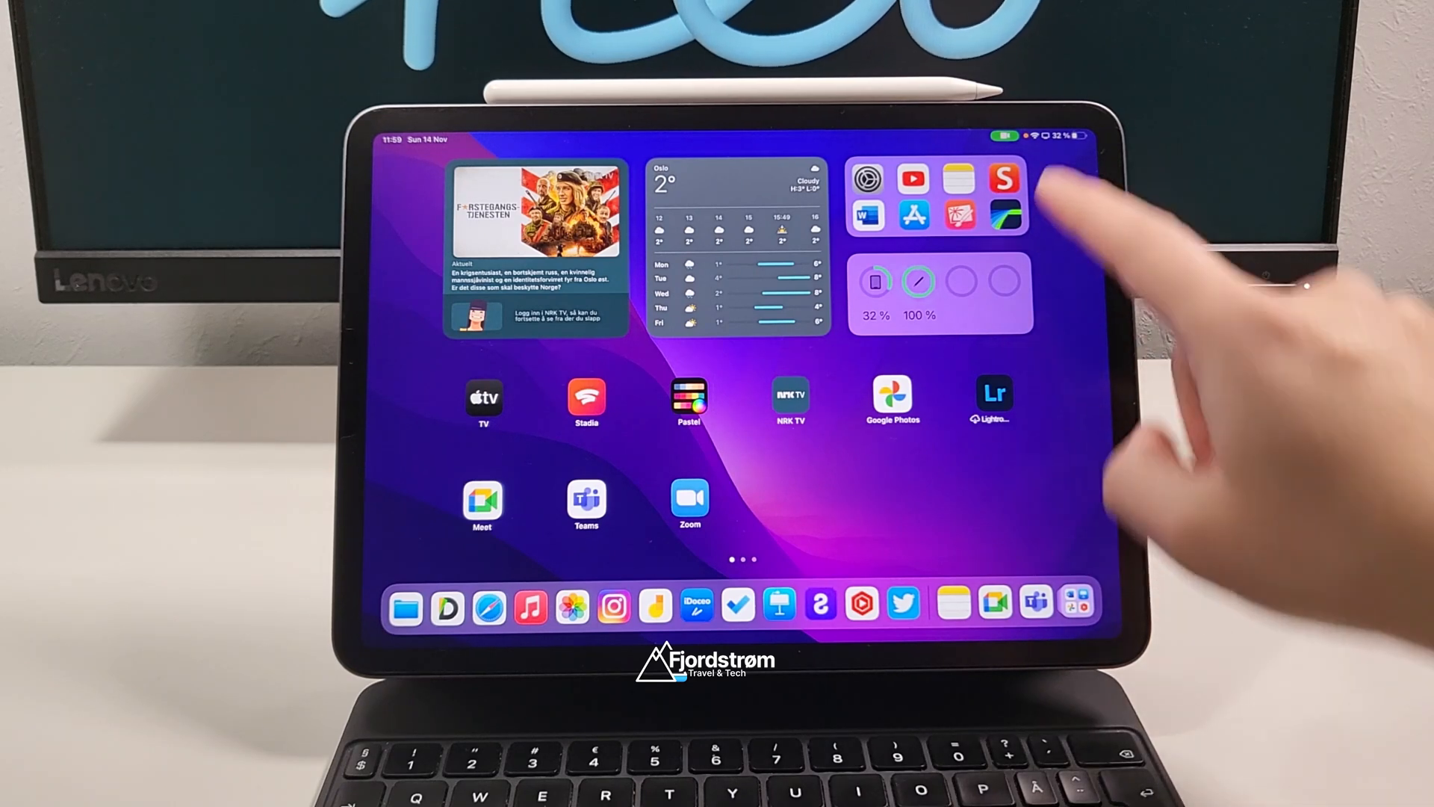
{"action": "left_click", "coordinate": [585, 506]}
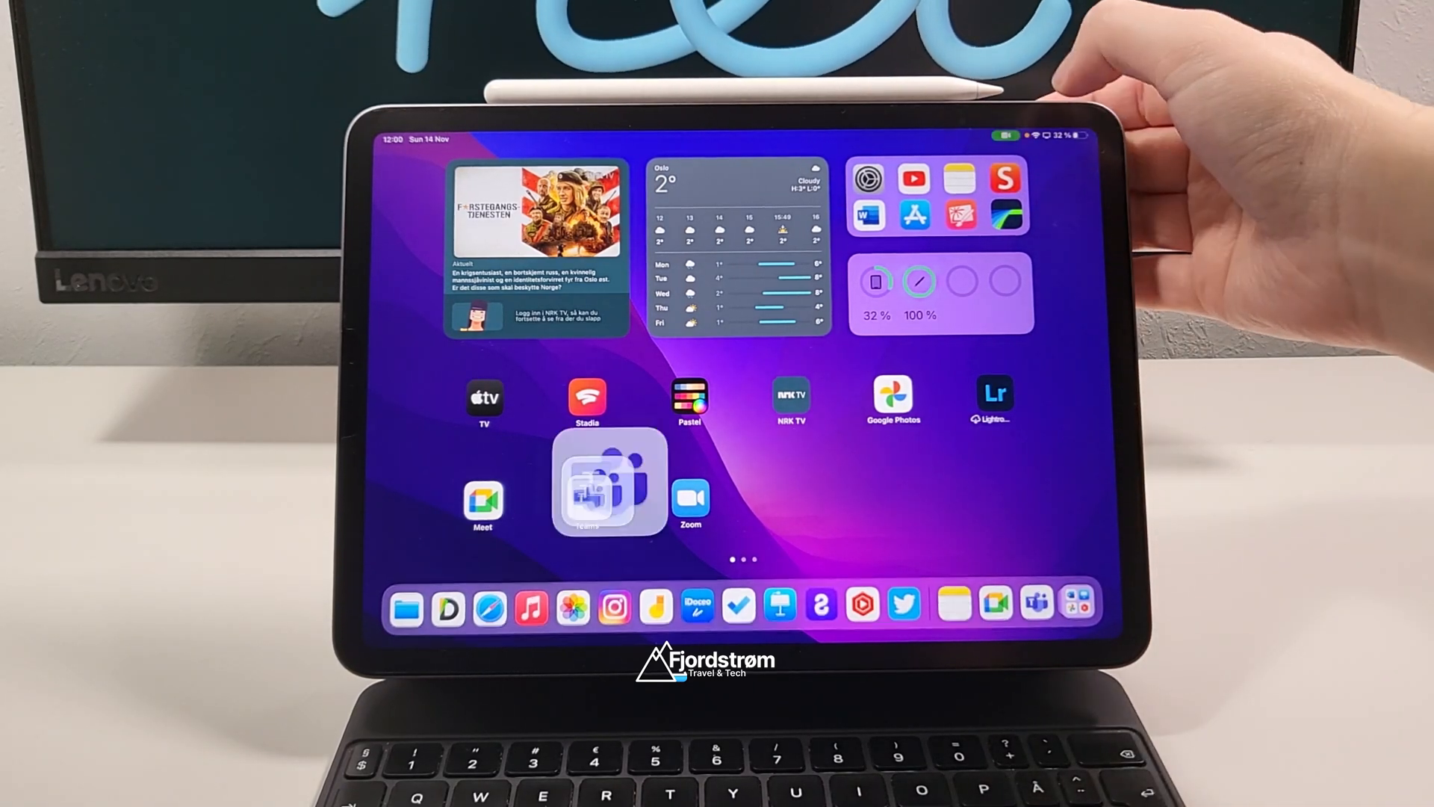
- Launch Zoom, start a meeting and bring up Background and Filters with green screen enabled
{"action": "left_click", "coordinate": [606, 483]}
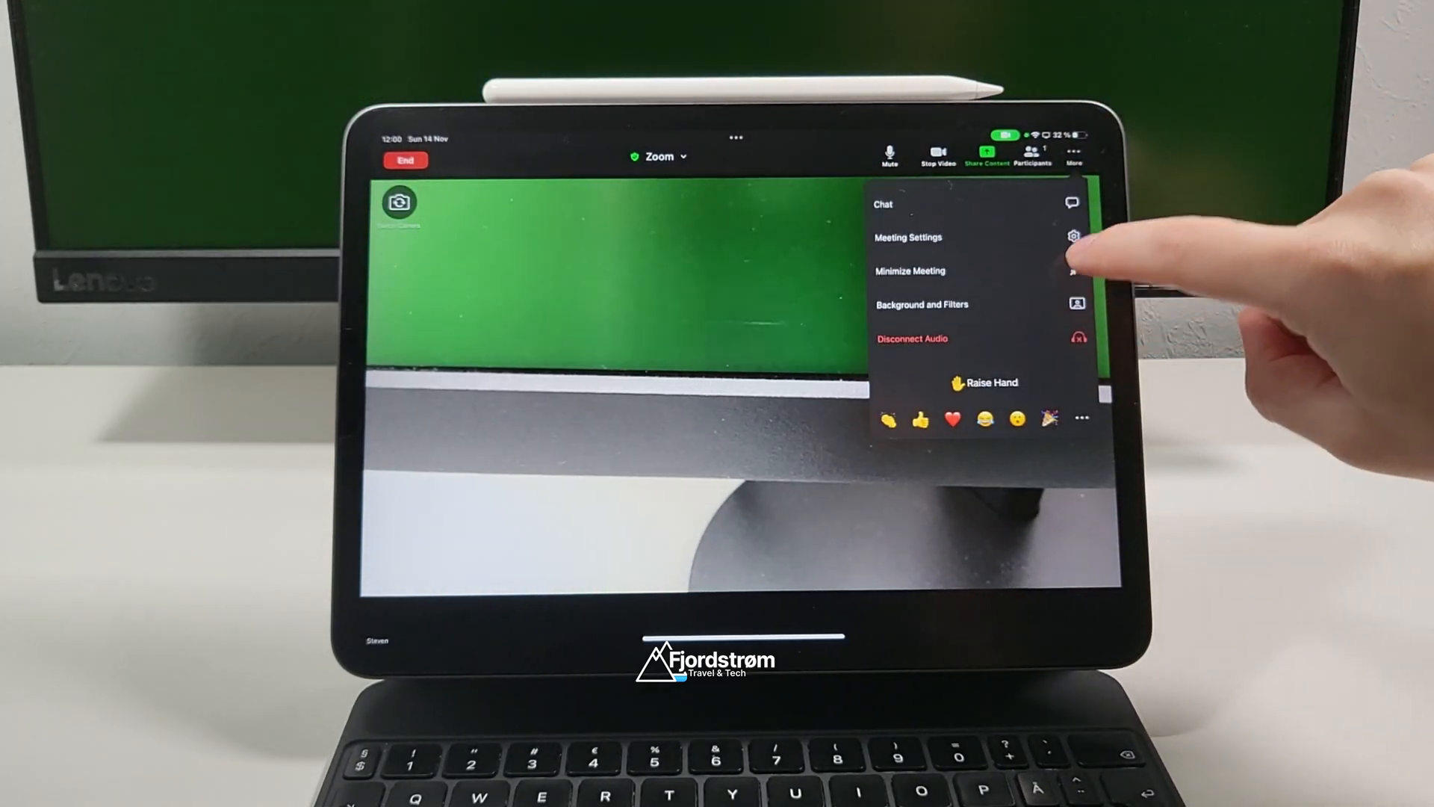
{"action": "left_click", "coordinate": [922, 305]}
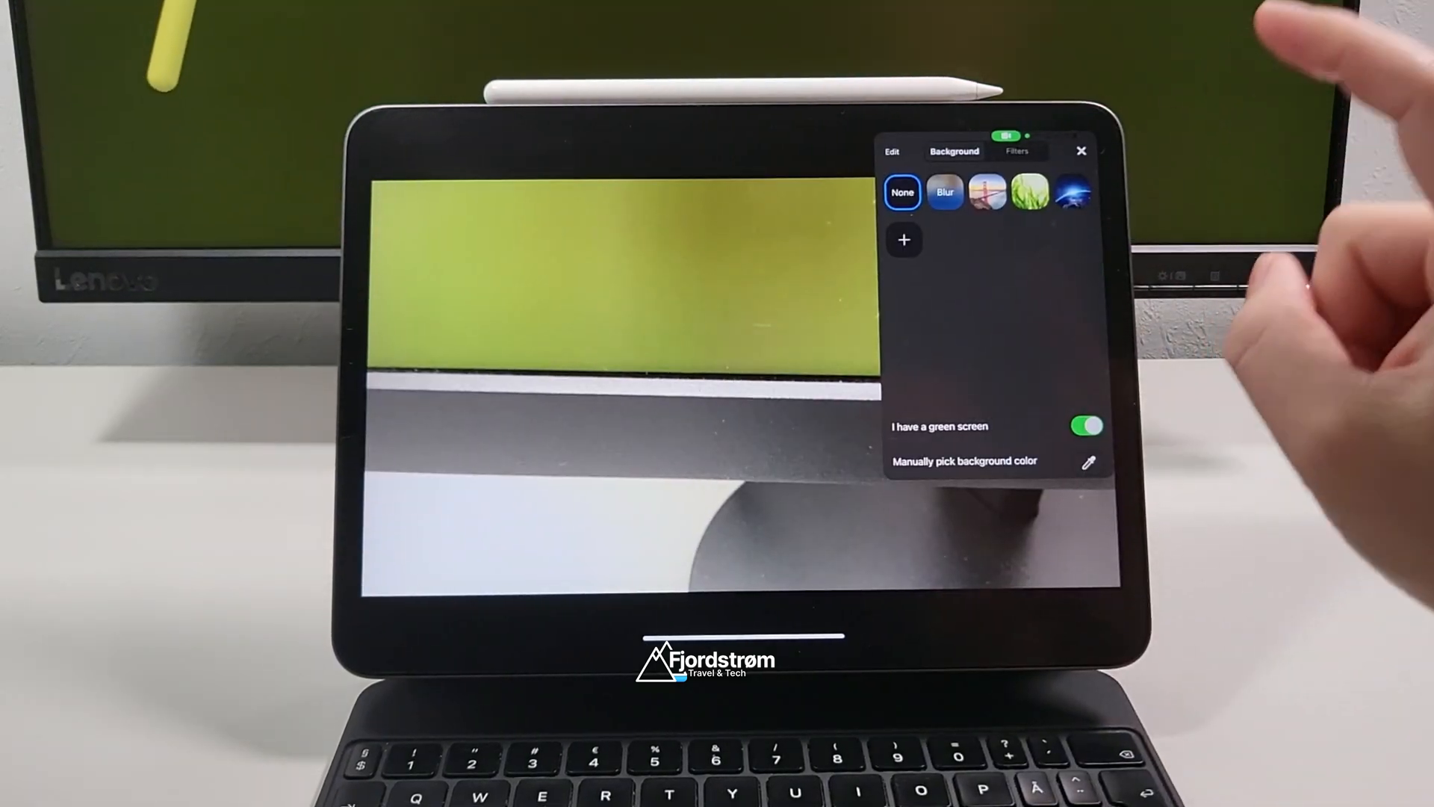
- Toggle 'I have a green screen' off and back on, then show the video Filters gallery
{"action": "left_click", "coordinate": [1086, 426]}
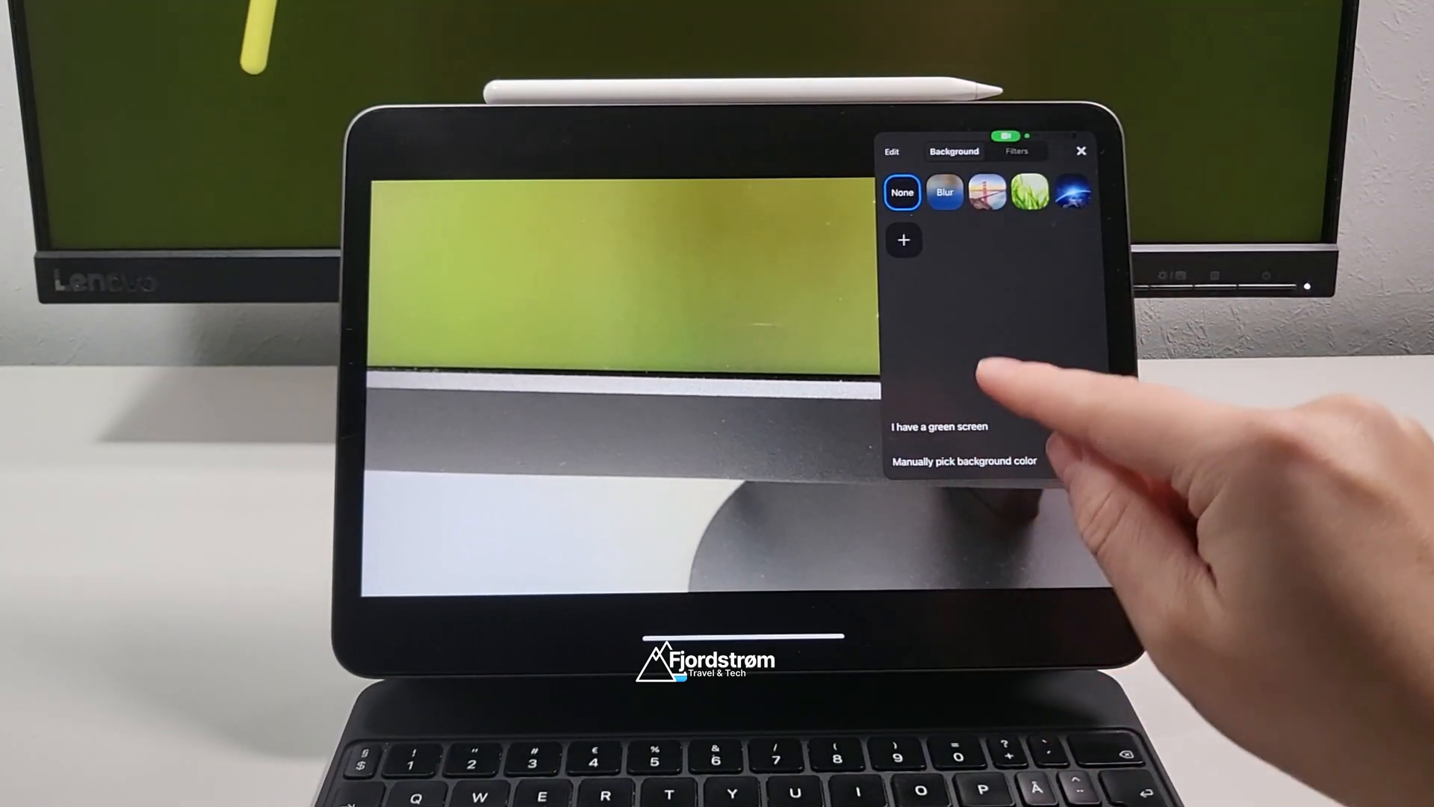
{"action": "left_click", "coordinate": [1086, 425]}
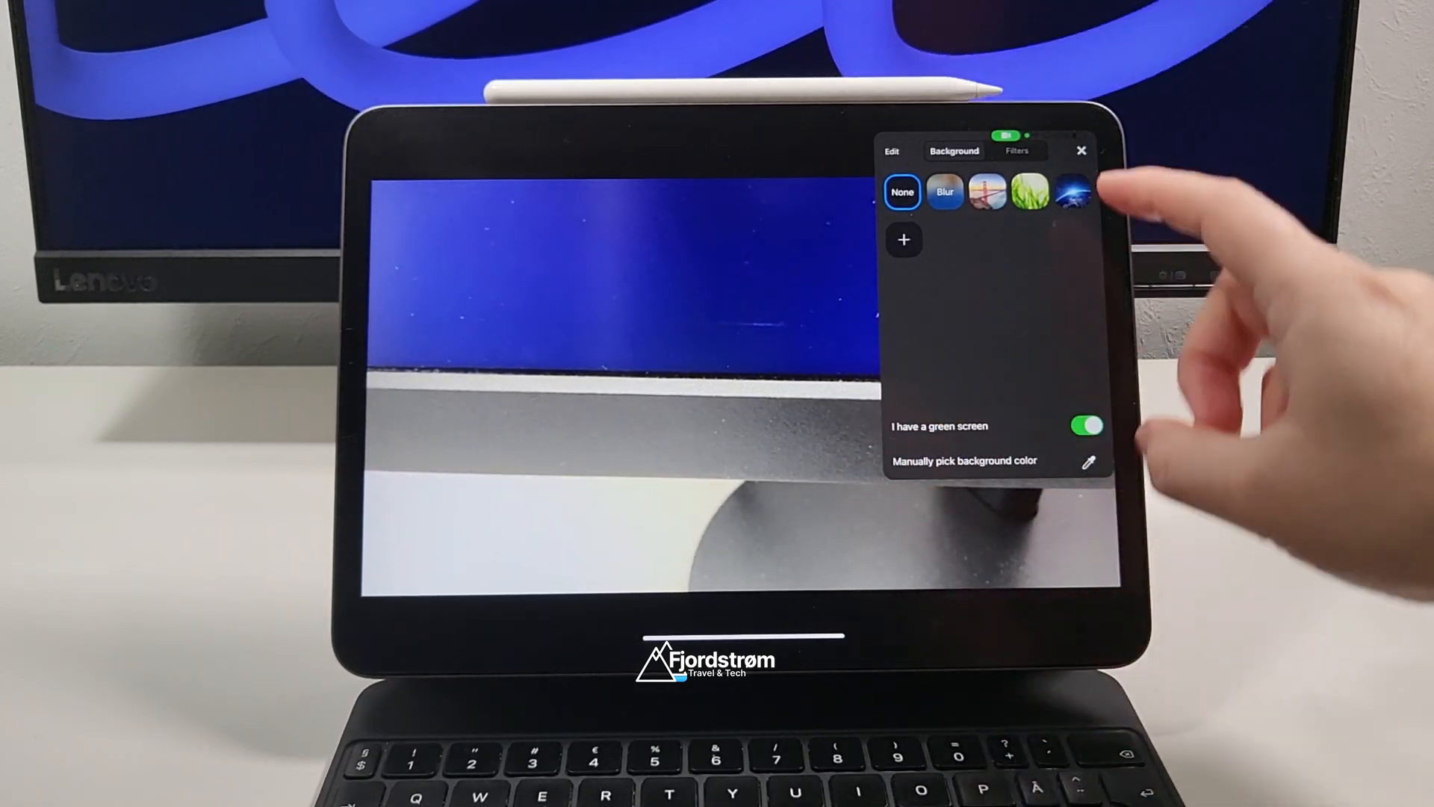
{"action": "left_click", "coordinate": [1016, 151]}
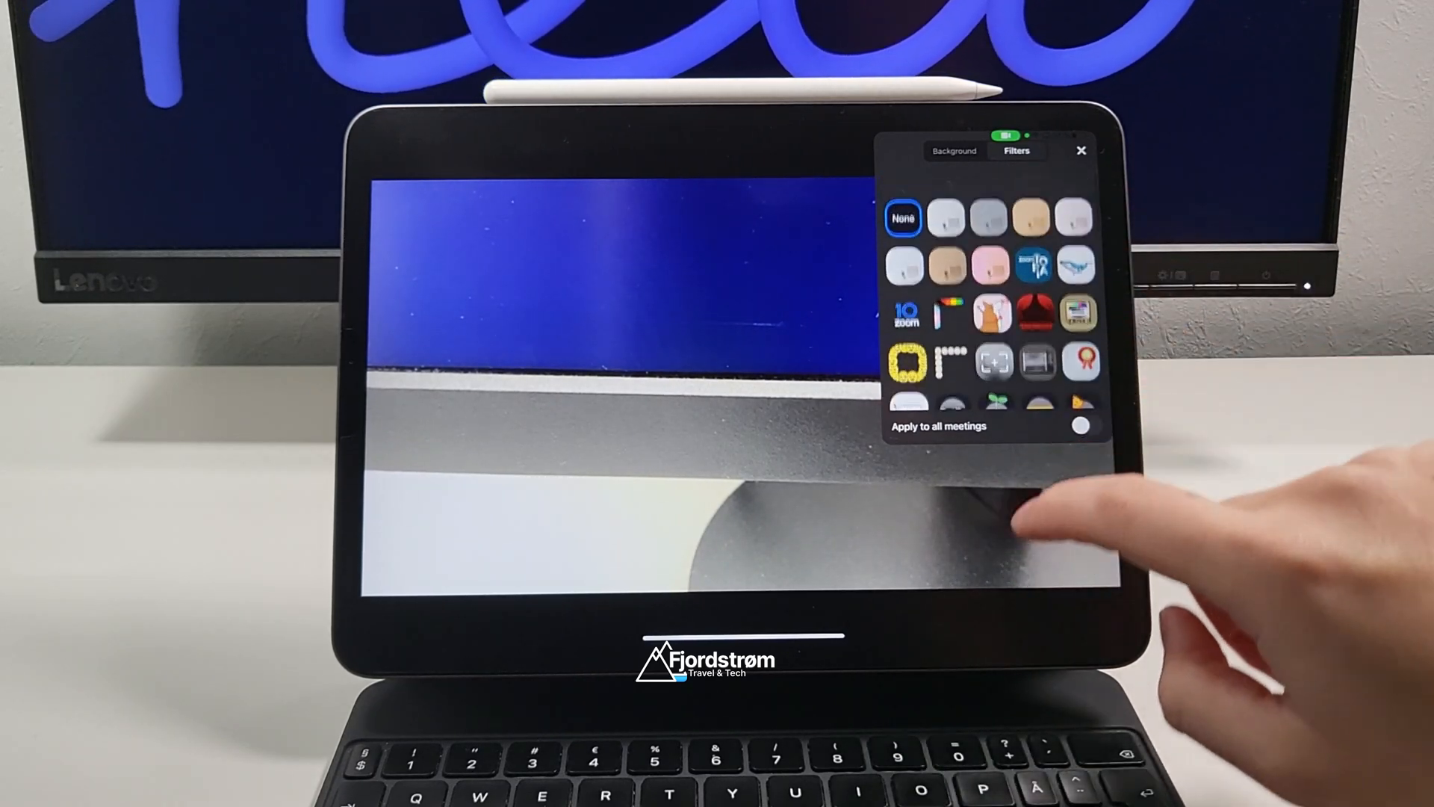
{"action": "scroll", "scroll_direction": "up", "scroll_amount": 3}
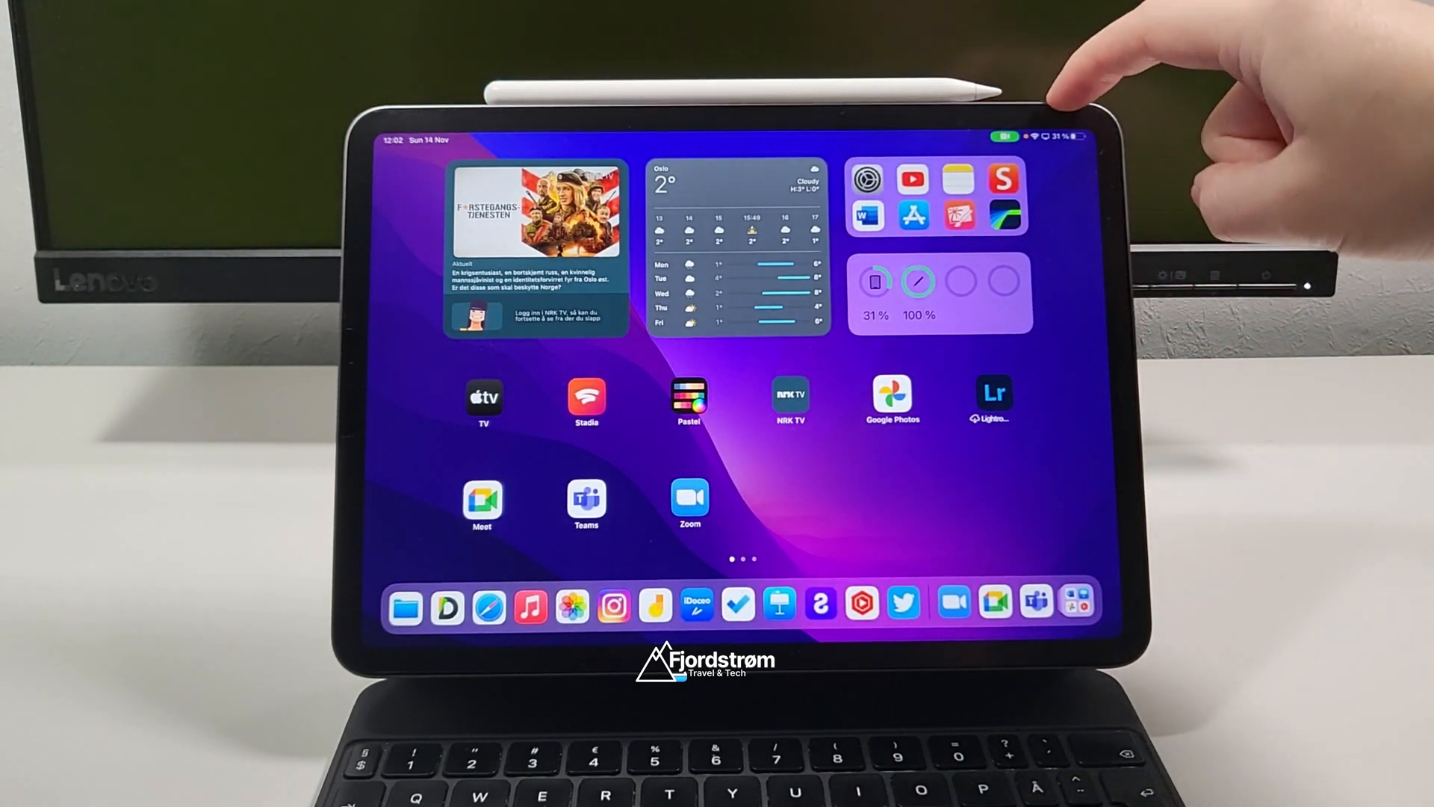
- Return from the Home Screen dock to the running Zoom meeting showing the reactions notice
{"action": "left_click", "coordinate": [689, 499]}
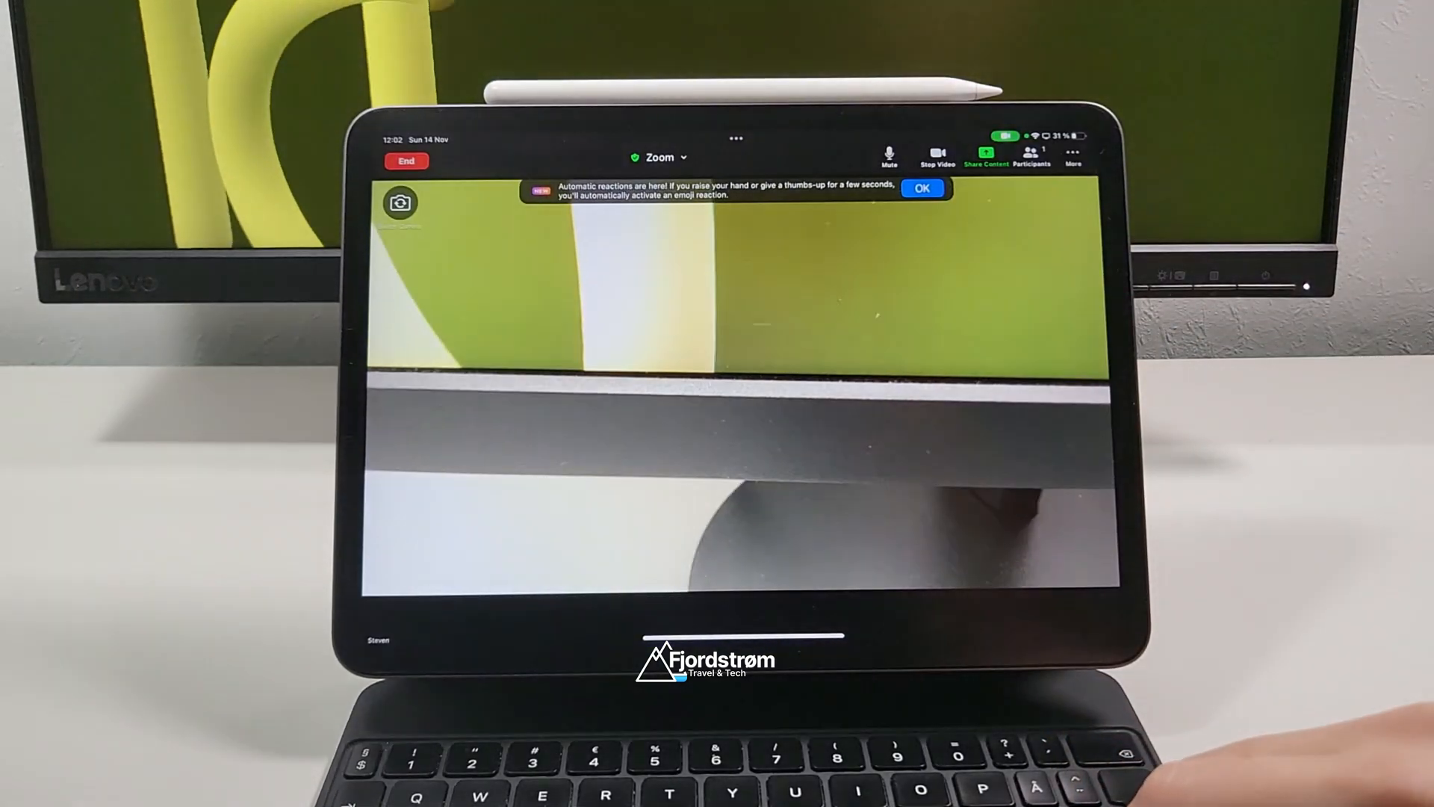